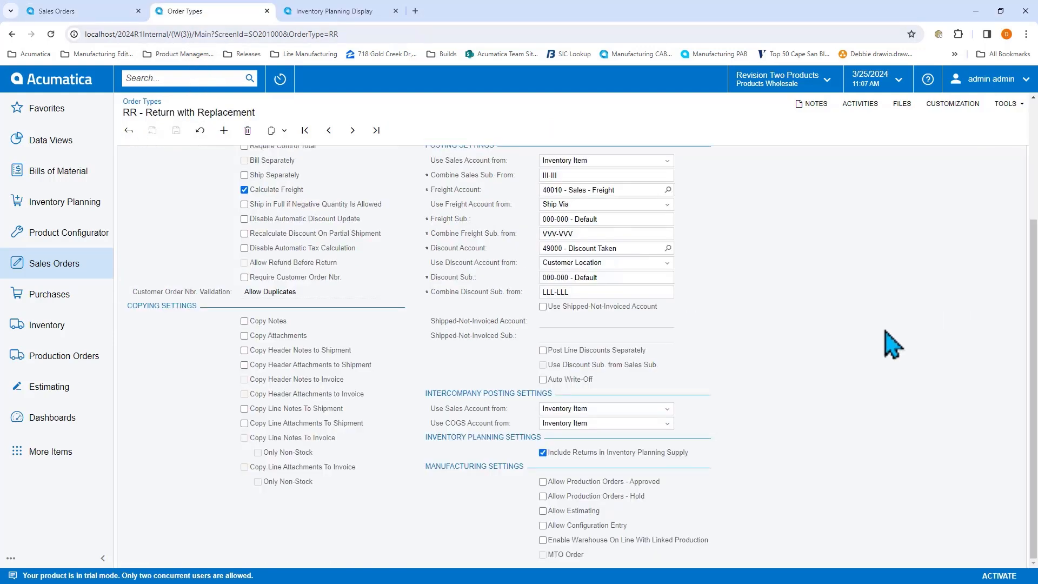
mouse_move(1029, 308)
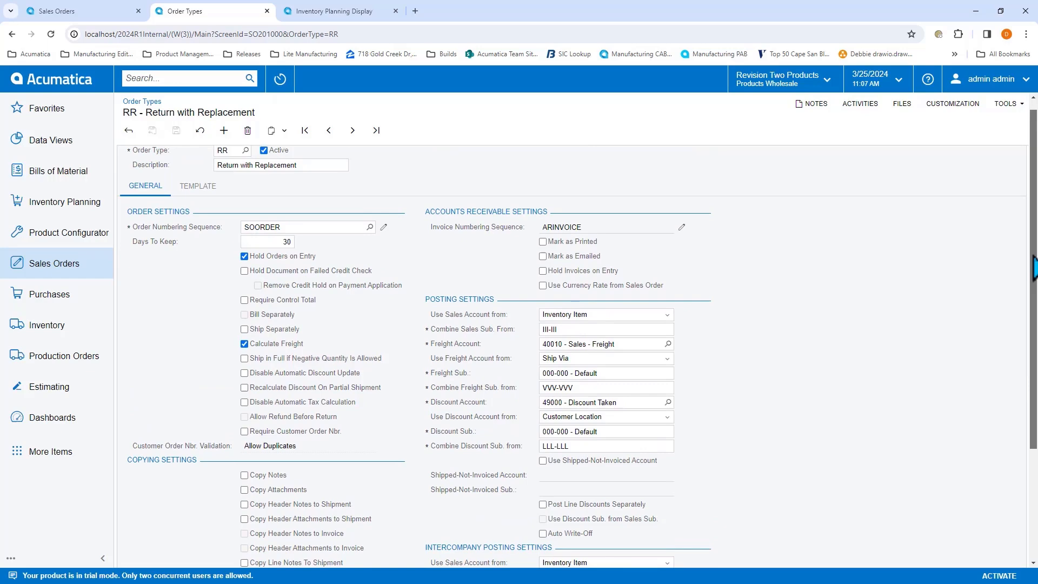
Review the RR order type tabs, then ELLIPTICAL's planning results showing 19 safety stock reaching the 20 target.
click(197, 186)
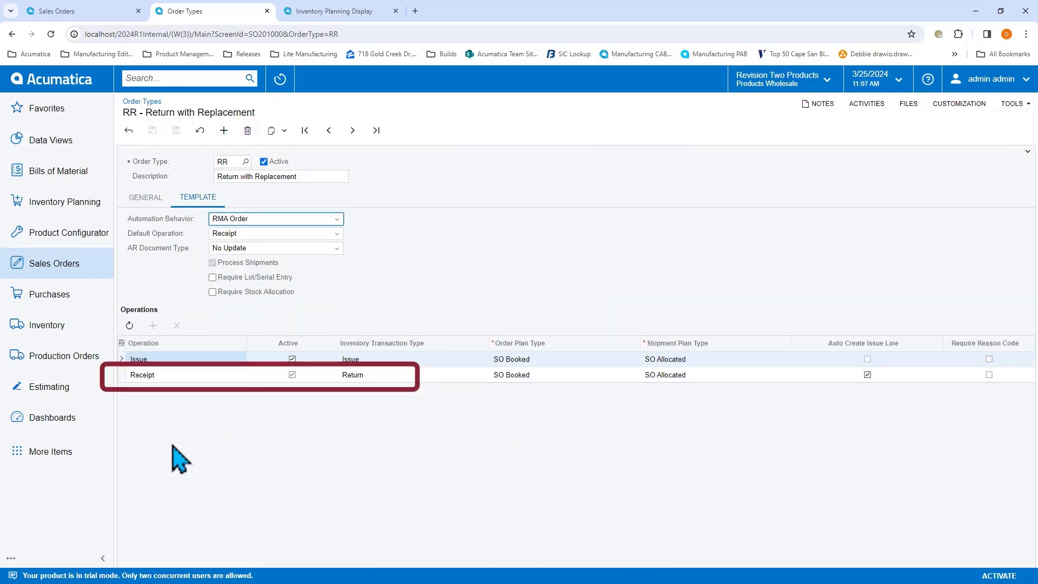
mouse_move(143, 249)
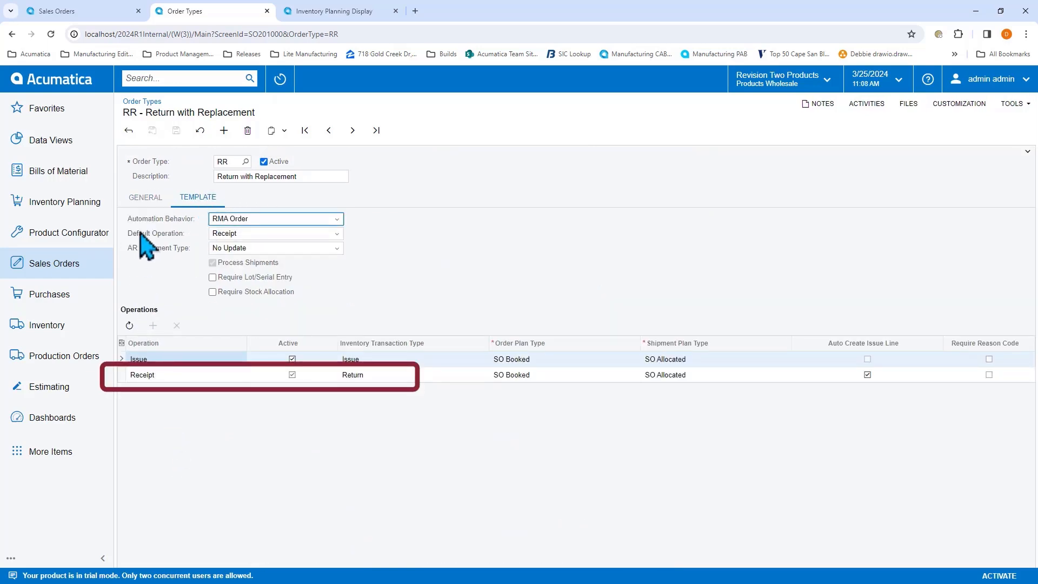
click(145, 197)
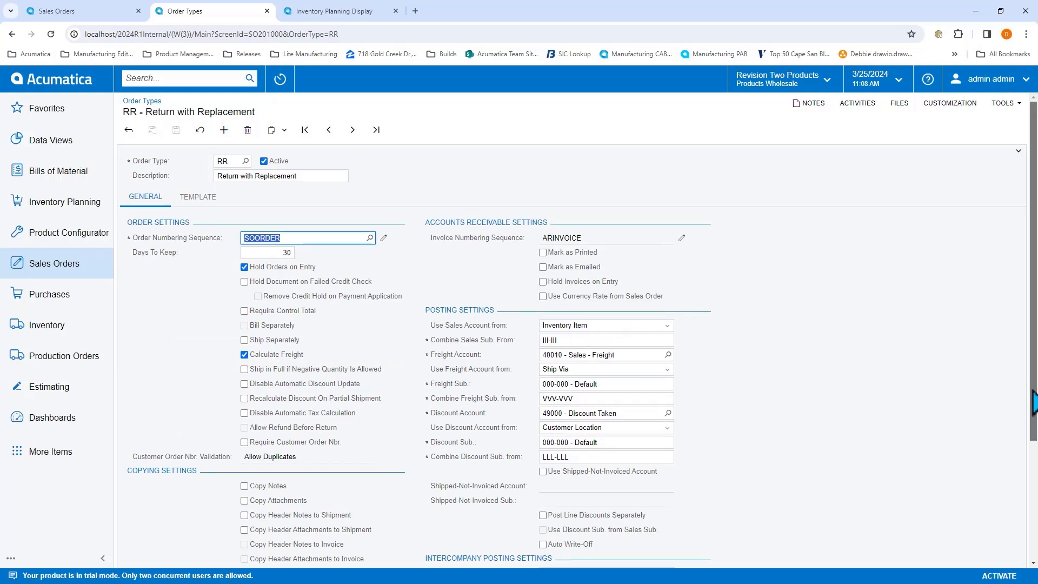
scroll(down, 3)
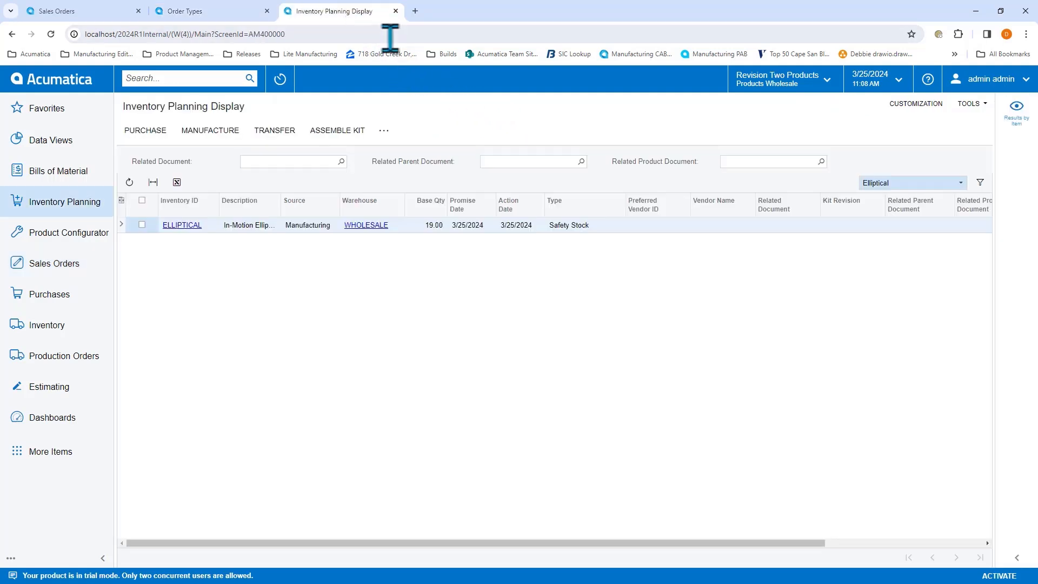
mouse_move(509, 324)
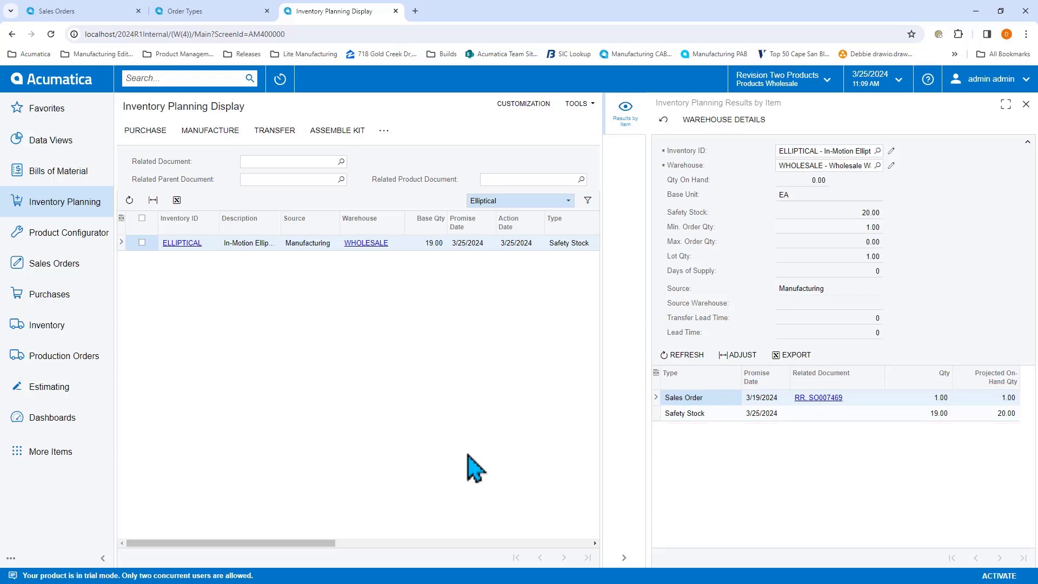
click(1025, 104)
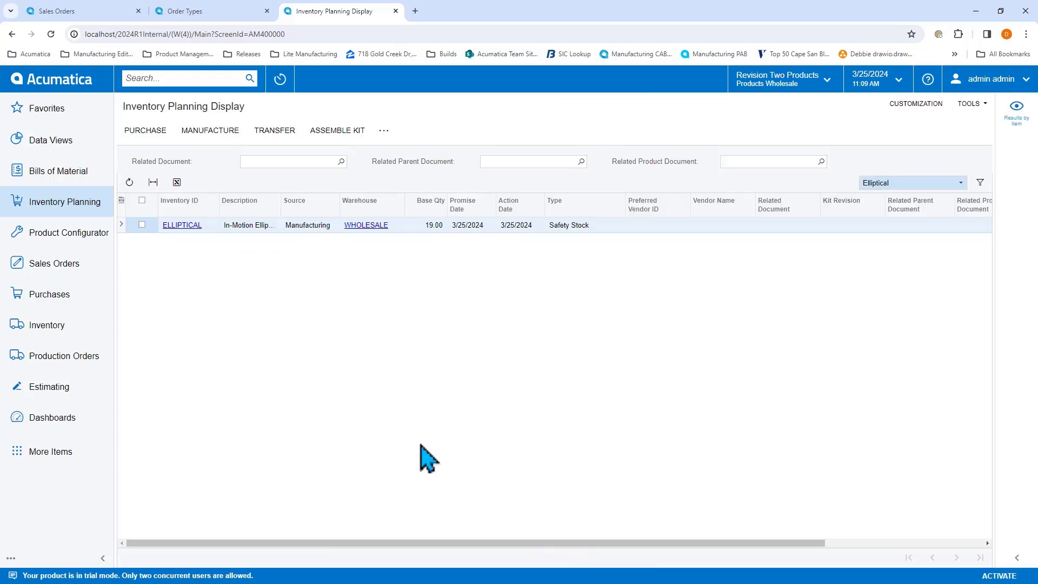
Return to the RR order type's Include Returns setting, then bring up the Inventory Planning menu.
click(205, 11)
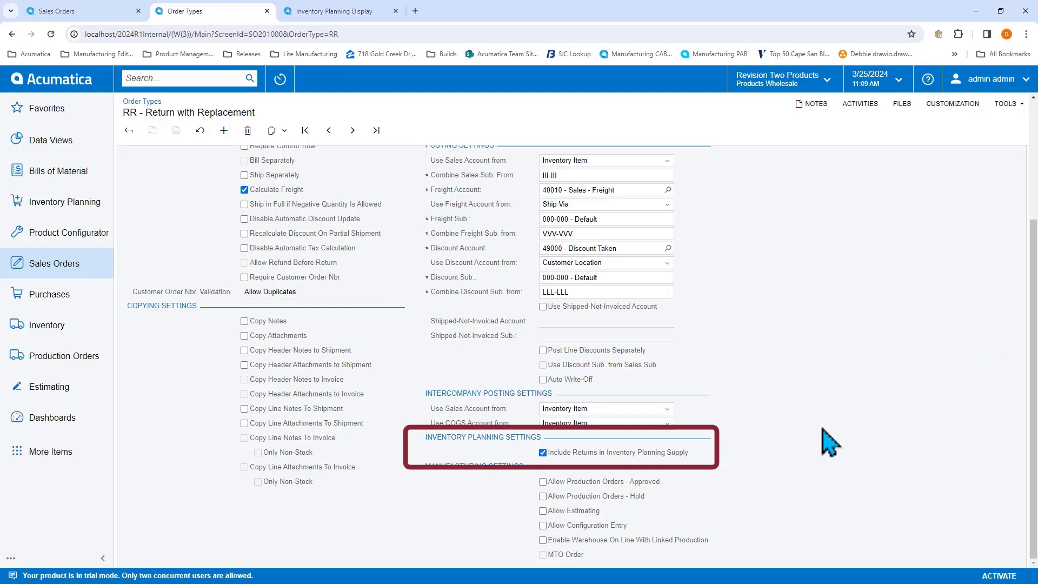
click(542, 452)
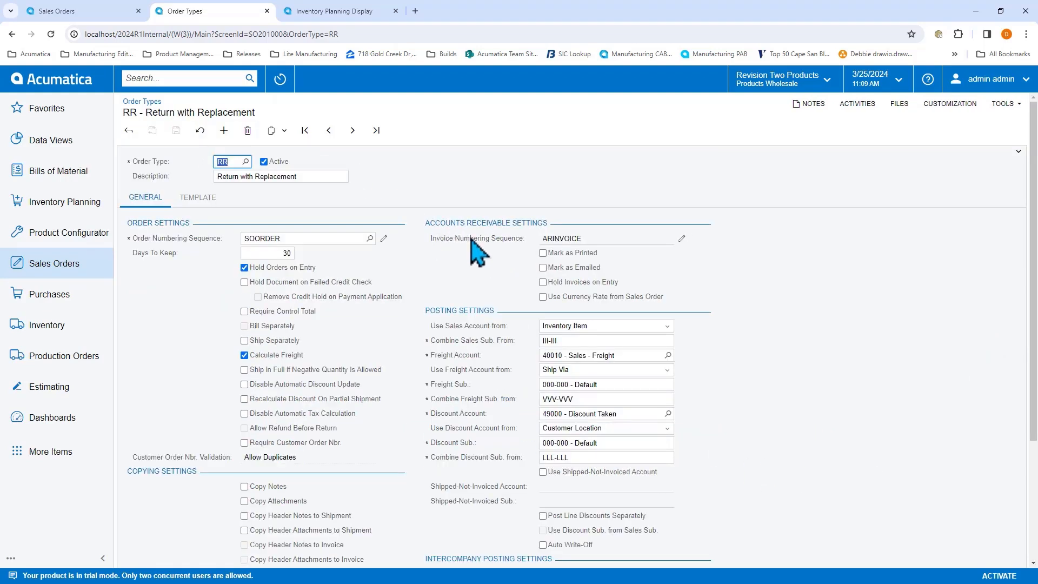
mouse_move(818, 321)
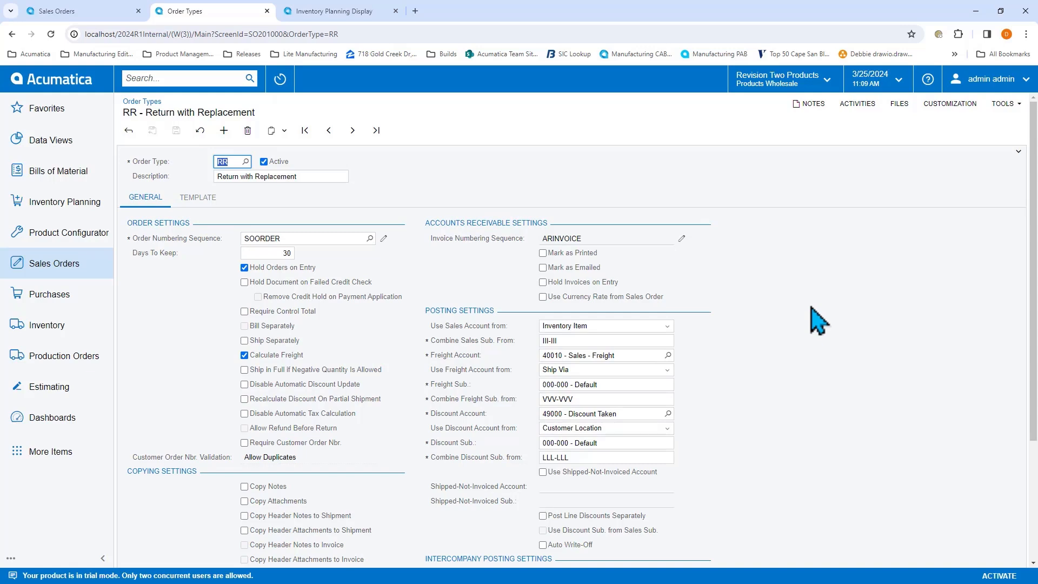
mouse_move(66, 202)
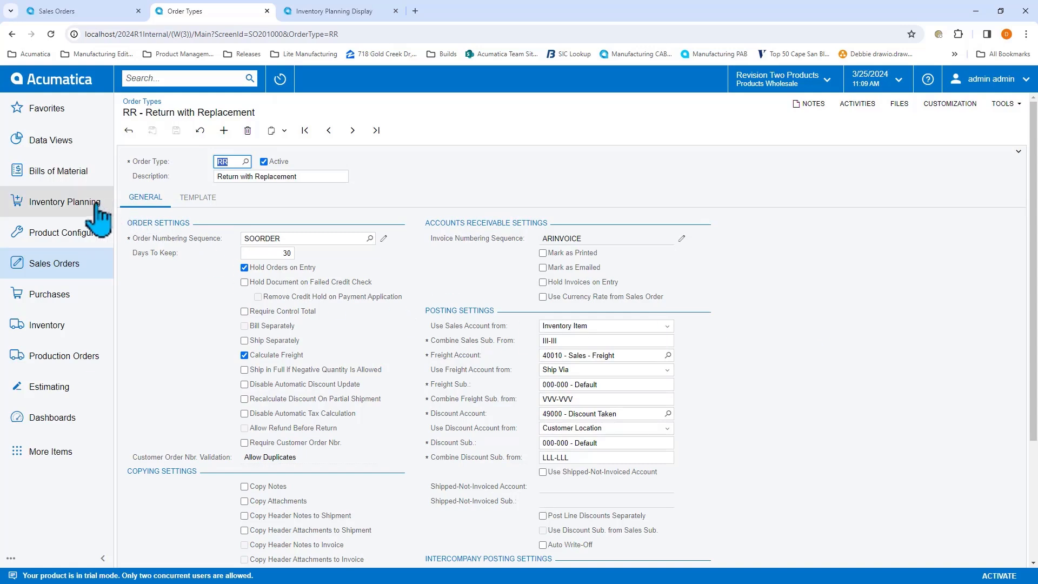
click(65, 202)
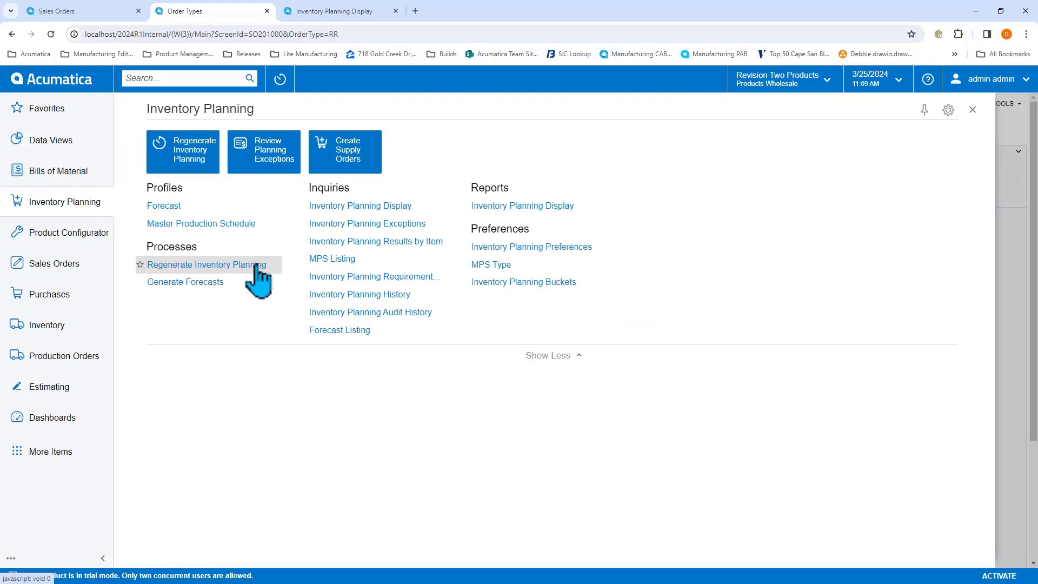